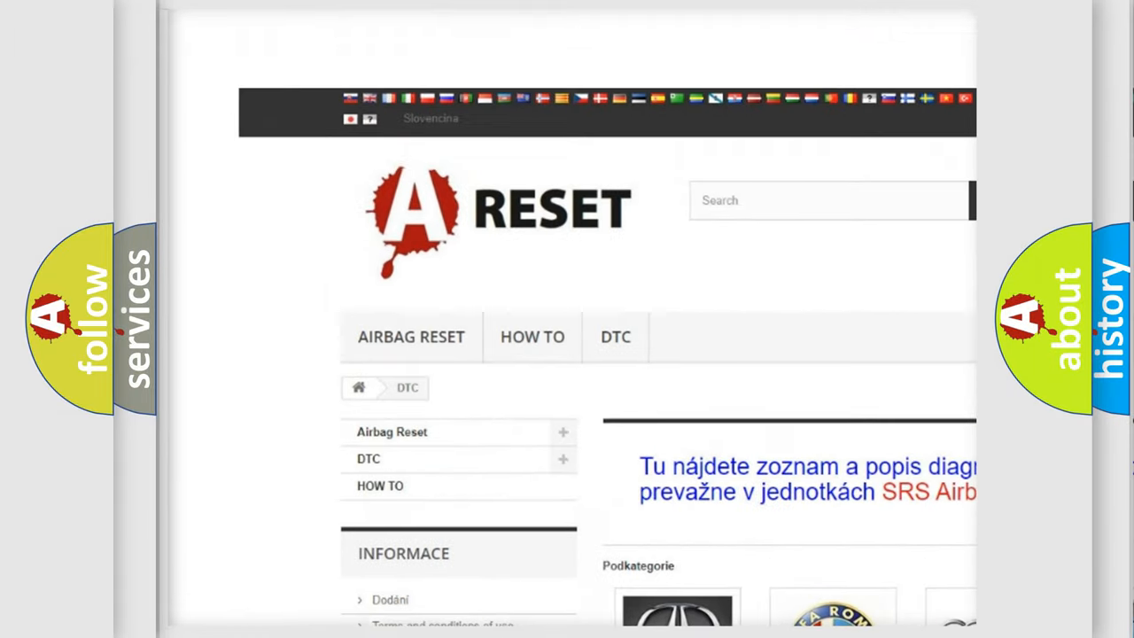
Step: Scroll through the airbagreset.sk Cadillac DTC page's list of diagnostic codes
scroll(down, 3)
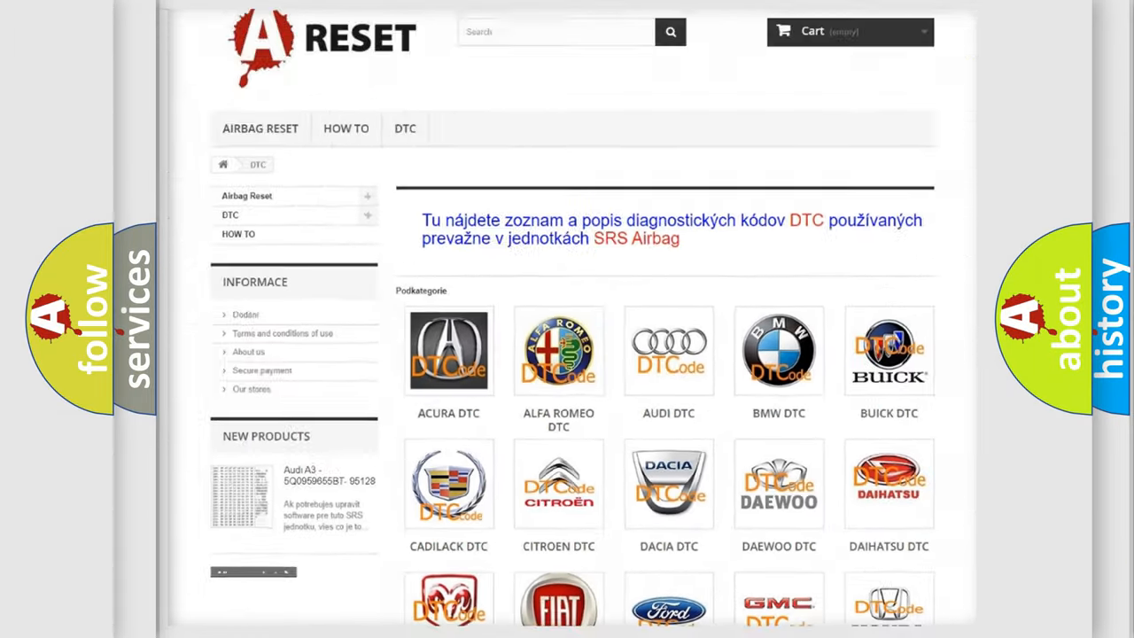
scroll(down, 3)
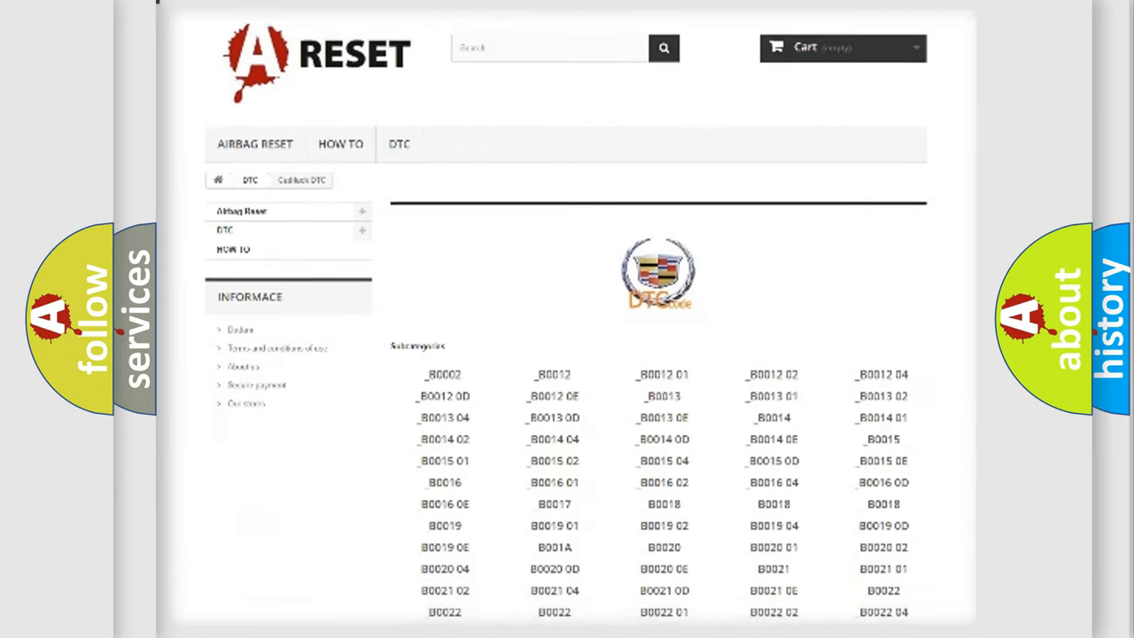
scroll(down, 3)
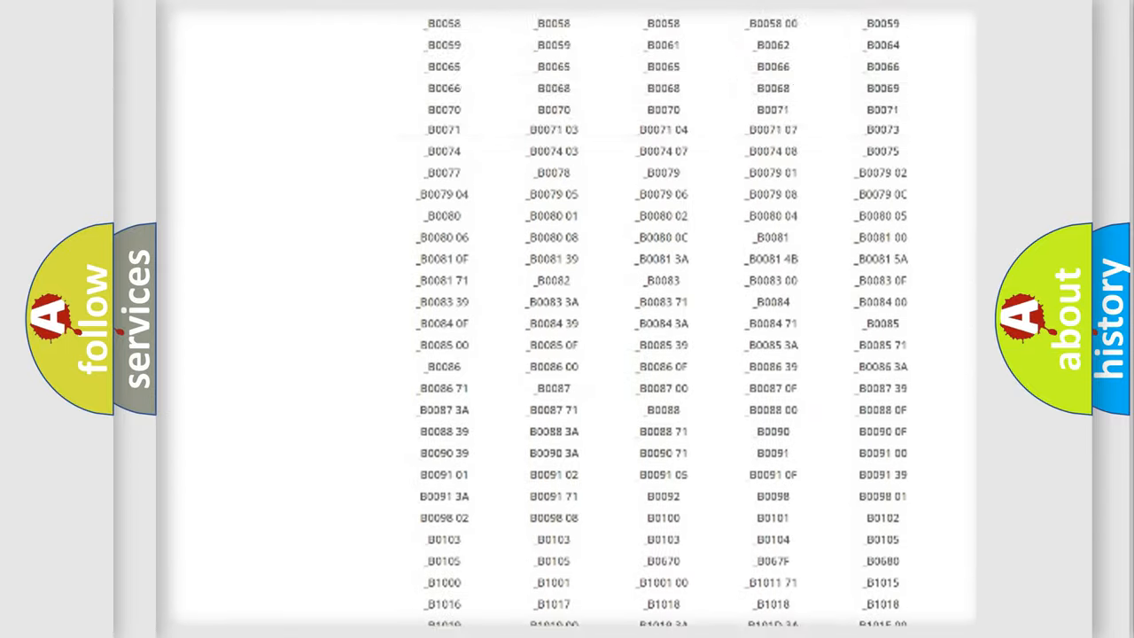
scroll(up, 3)
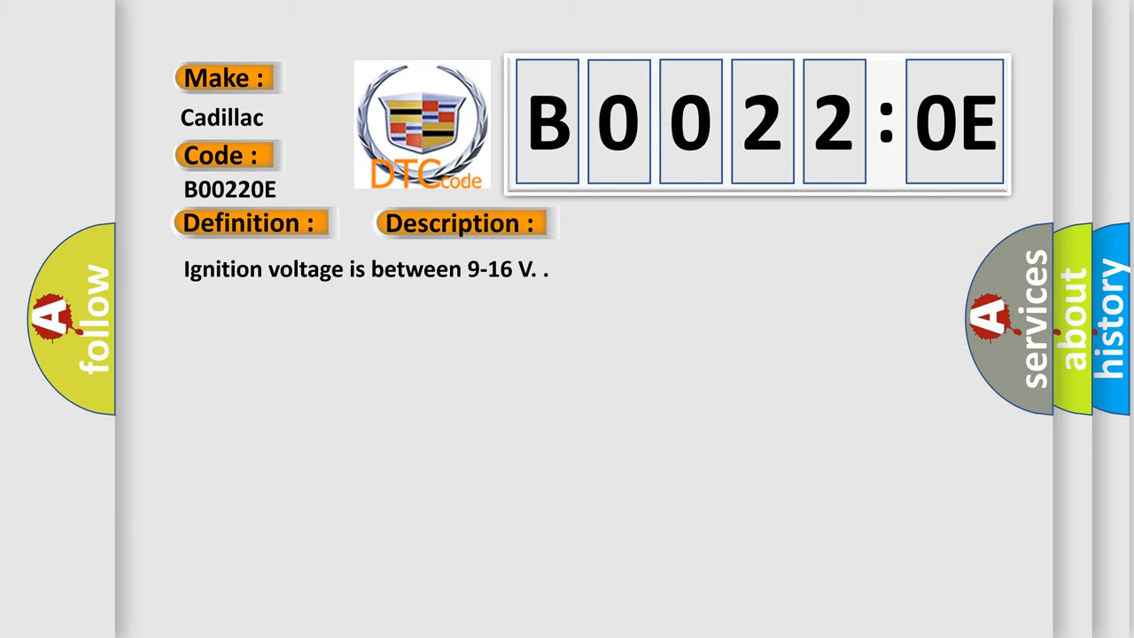
Step: Advance to the B00220E slide showing related codes B0014–B0023 0E and the deployment loop cause
click(651, 222)
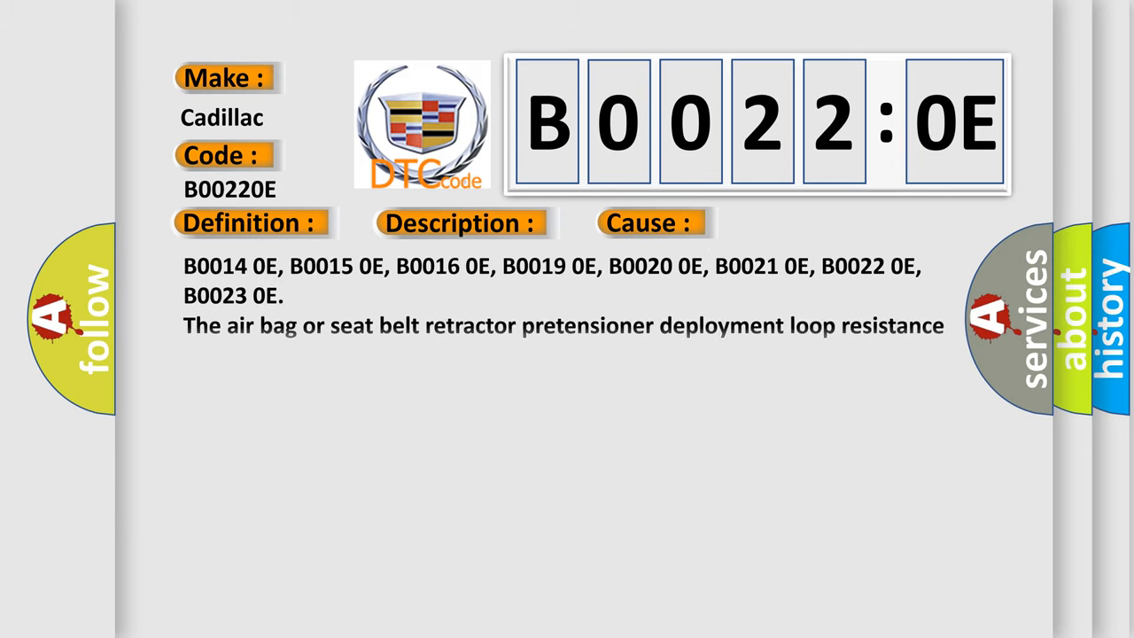